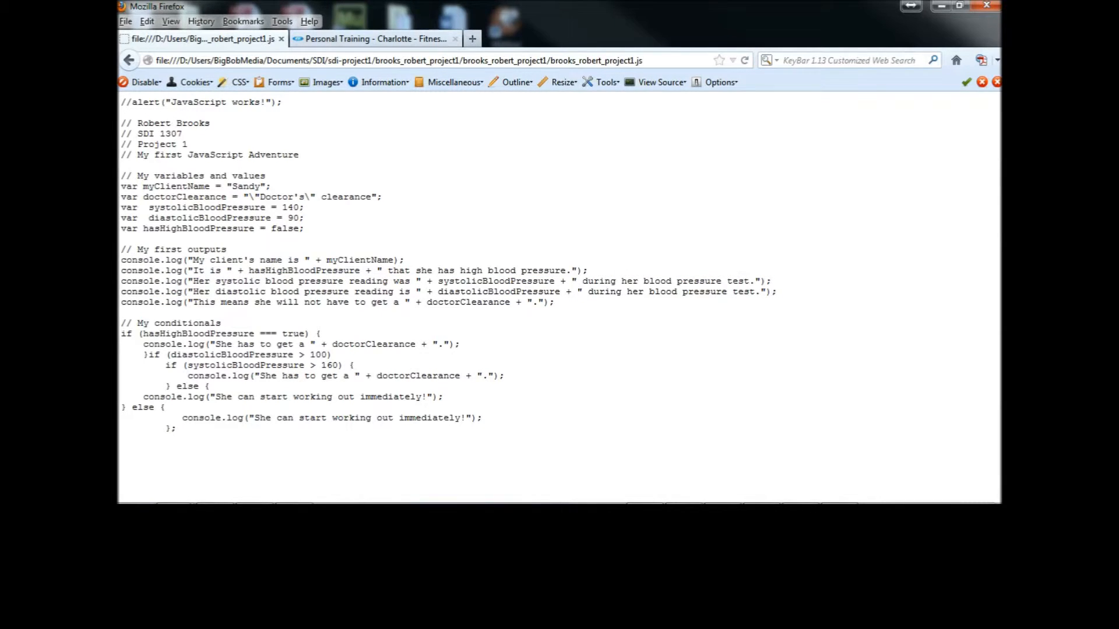
{"action": "mouse_move", "coordinate": [375, 38]}
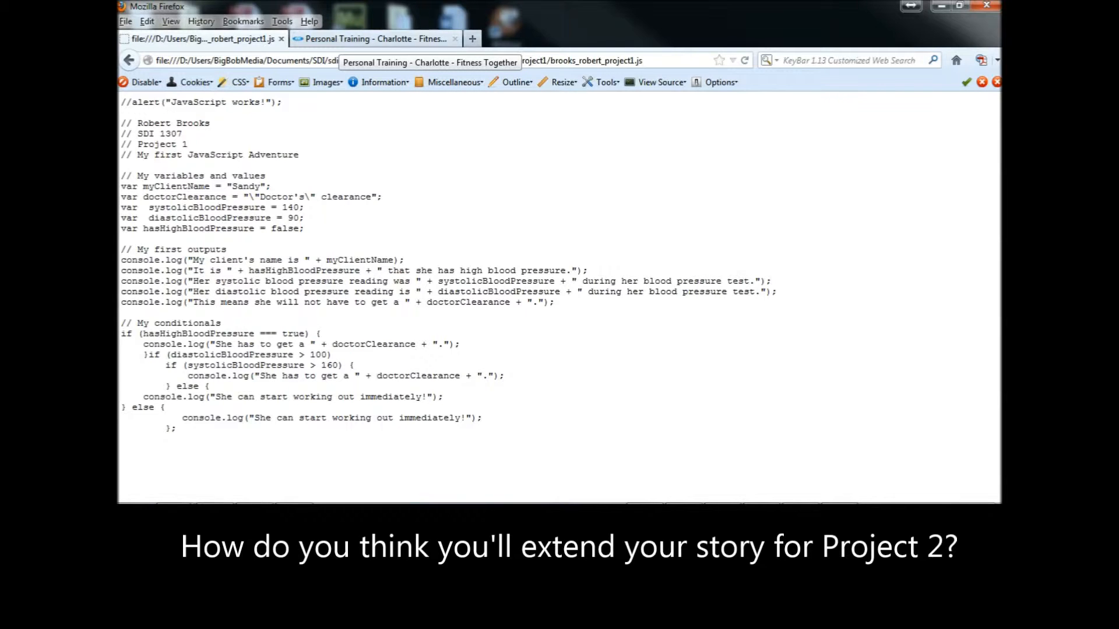
{"action": "left_click", "coordinate": [375, 38]}
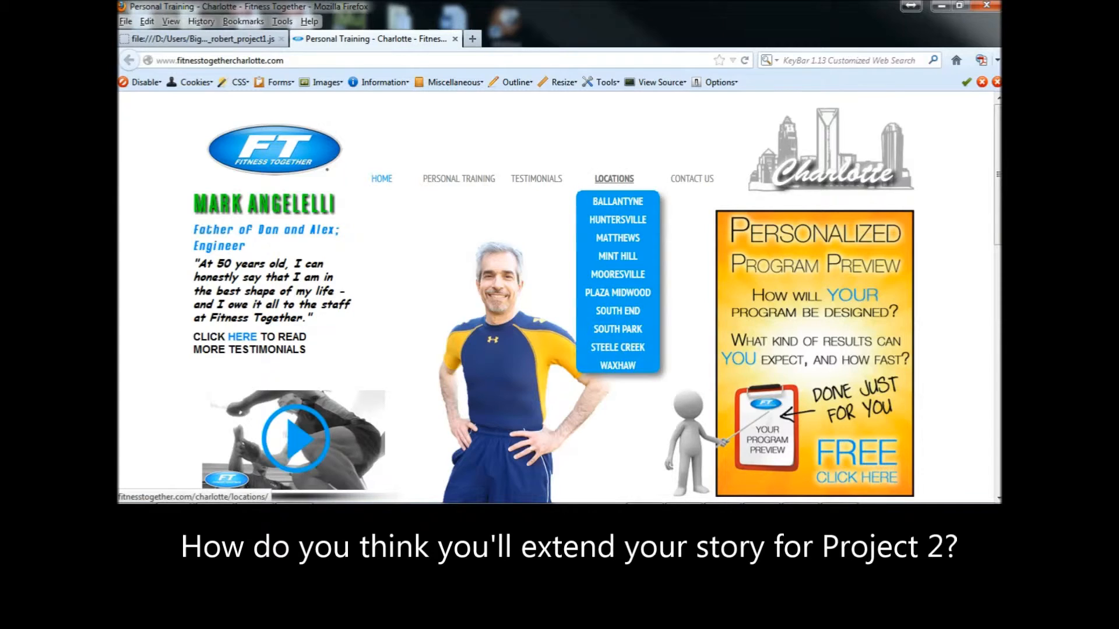
- Open the Mint Hill page, read Robert Brooks's full trainer profile, then load Success Stories
{"action": "left_click", "coordinate": [617, 255]}
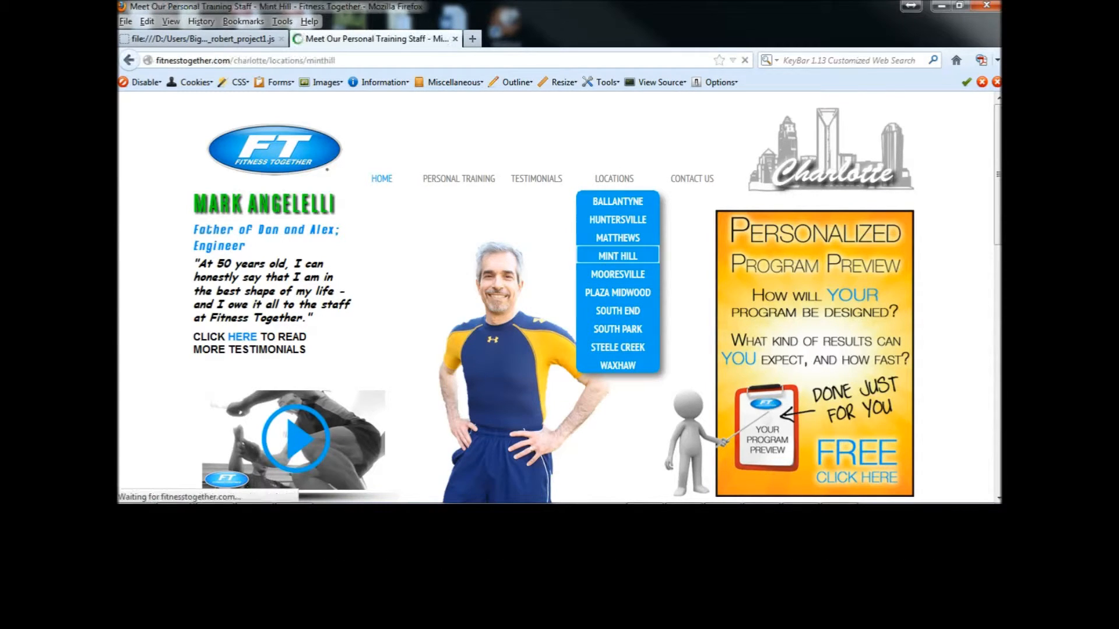
{"action": "left_click", "coordinate": [617, 256]}
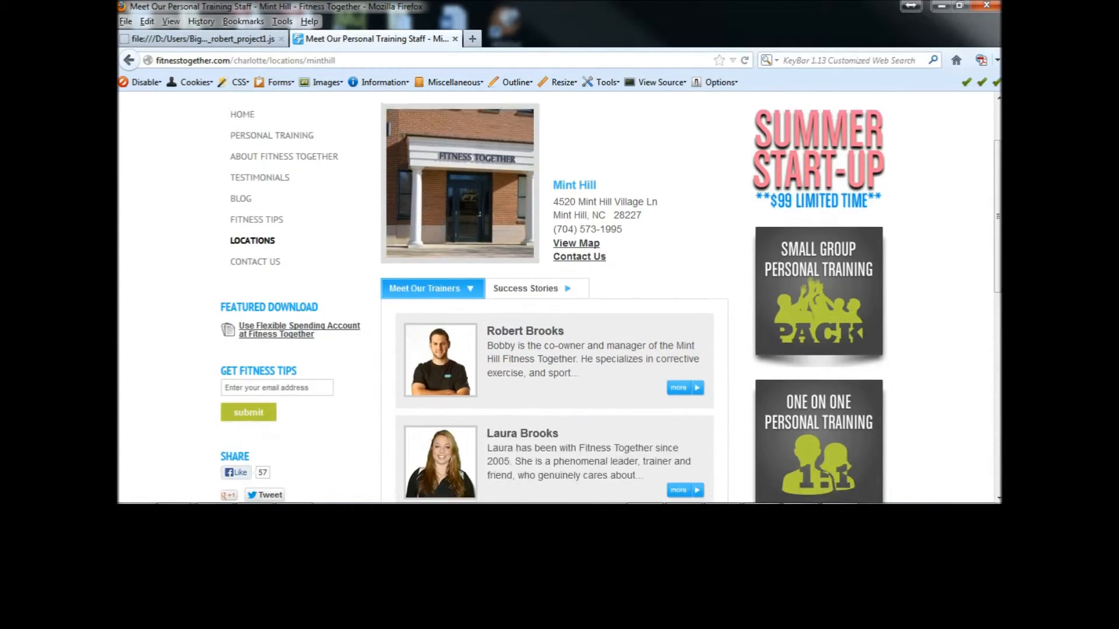
{"action": "left_click", "coordinate": [678, 387]}
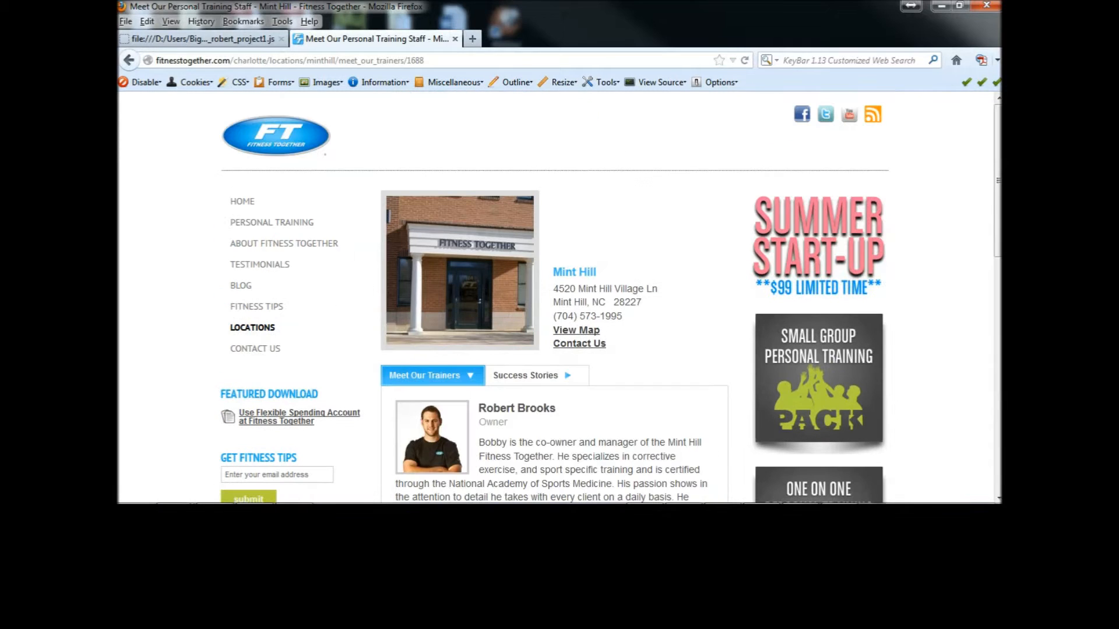
{"action": "scroll", "scroll_direction": "down", "scroll_amount": 3}
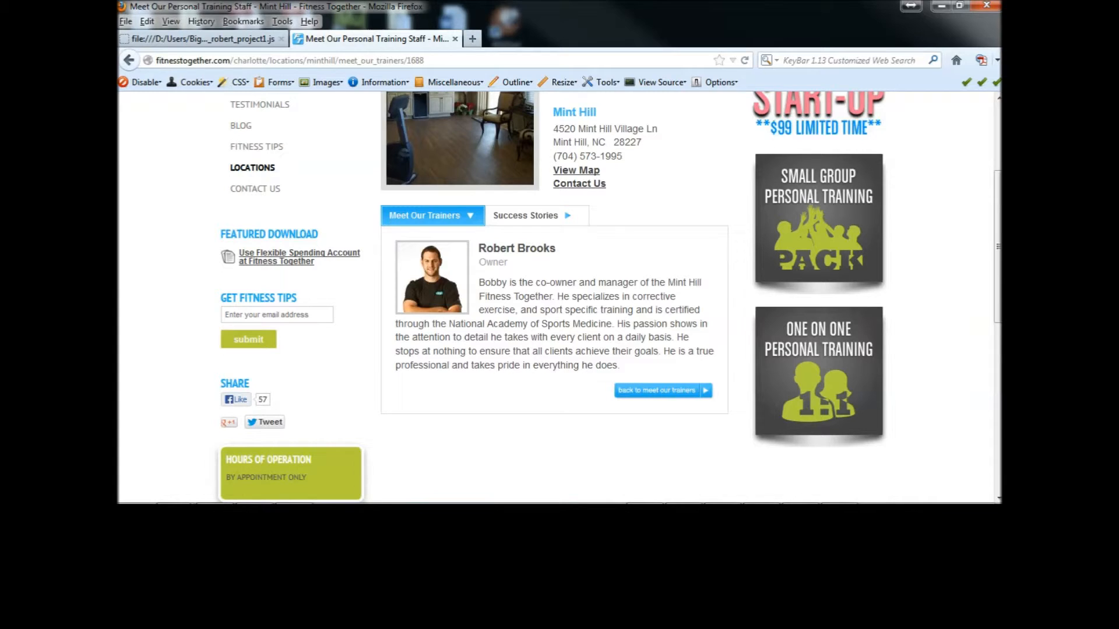
{"action": "left_click", "coordinate": [531, 215]}
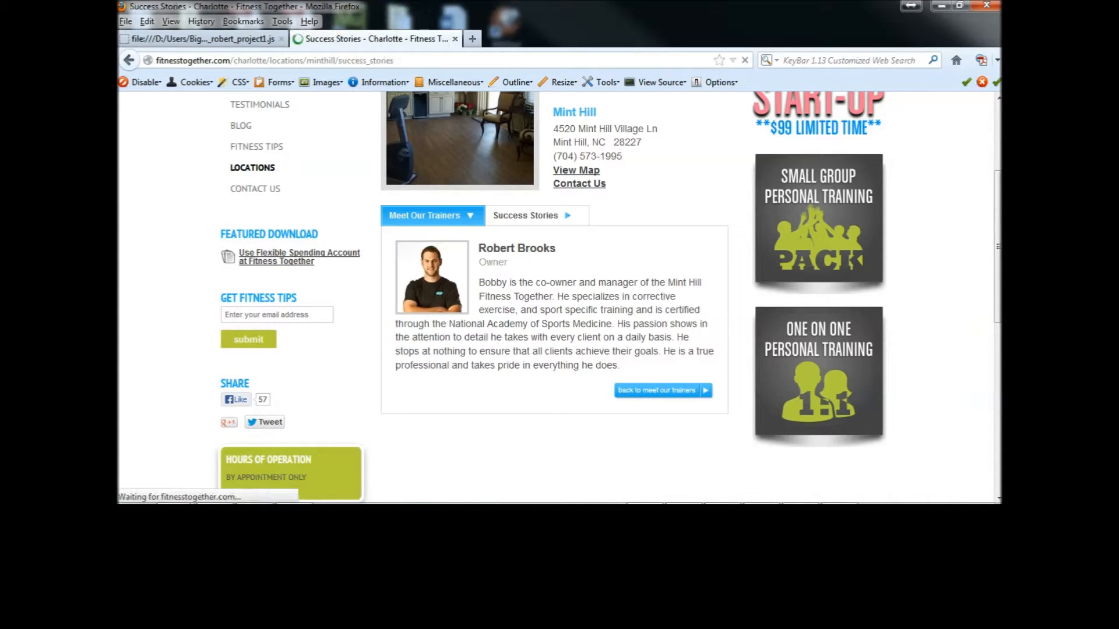
{"action": "scroll", "scroll_direction": "down", "scroll_amount": 3}
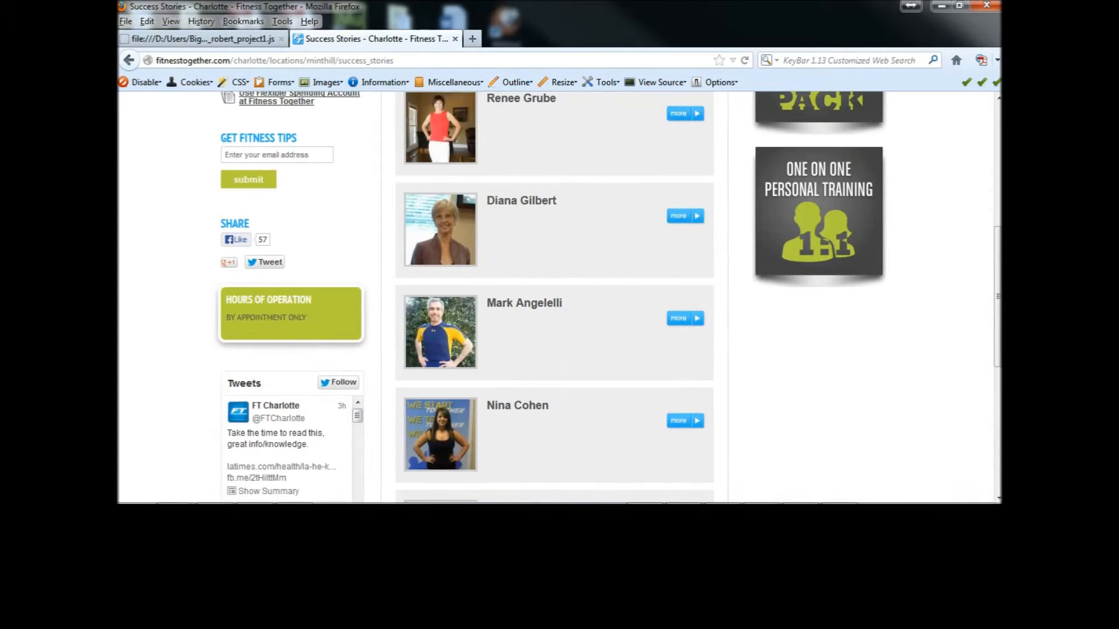
{"action": "scroll", "scroll_direction": "down", "scroll_amount": 3}
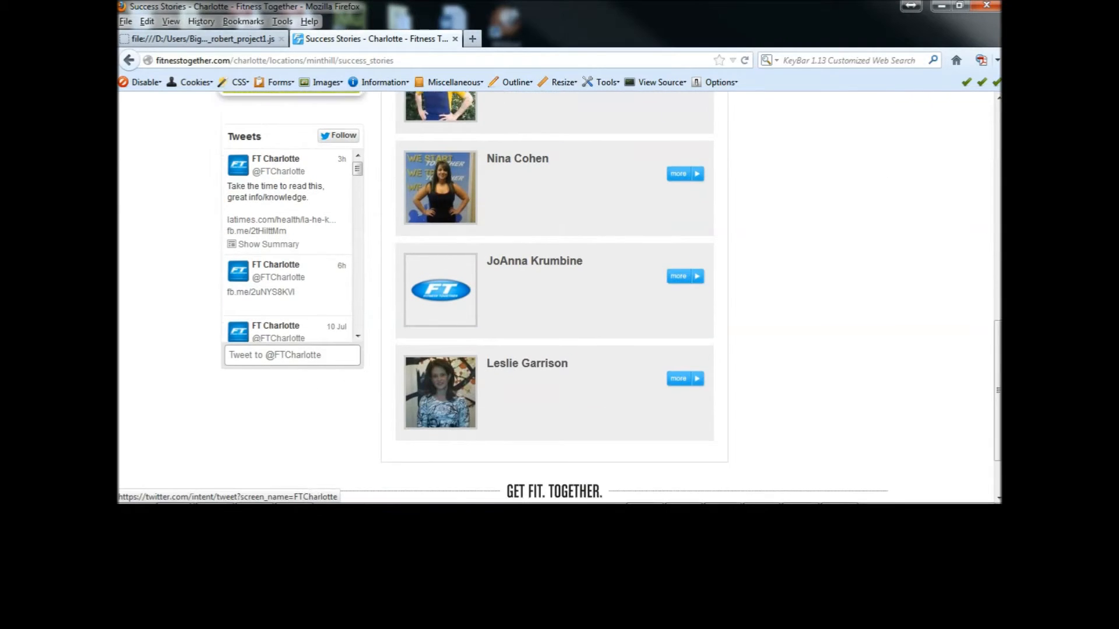
{"action": "scroll", "scroll_direction": "up", "scroll_amount": 3}
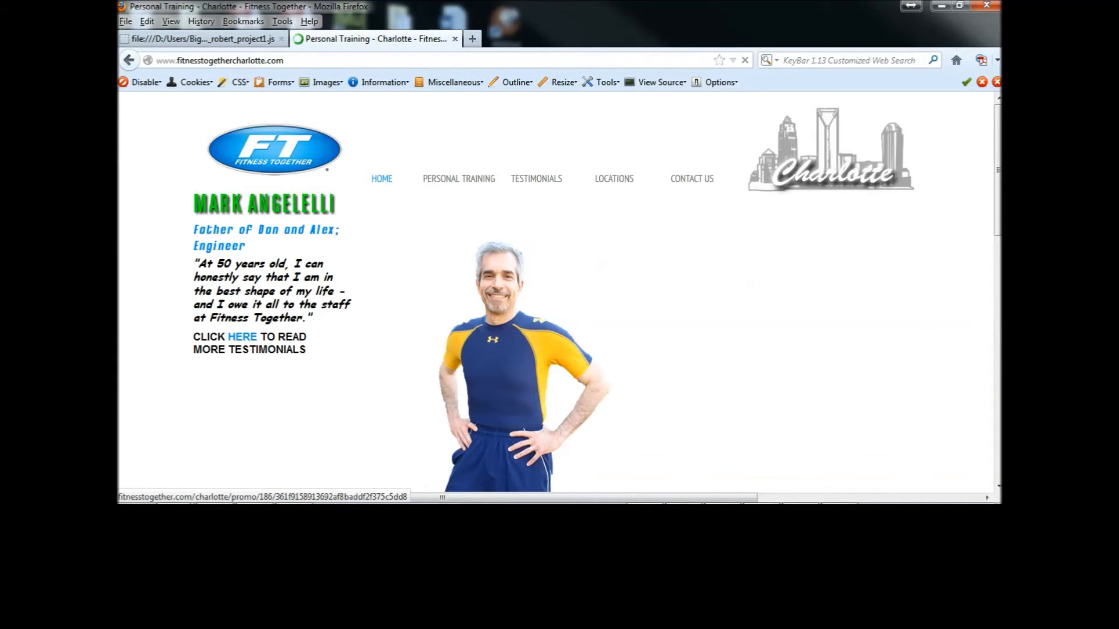
{"action": "scroll", "scroll_direction": "down", "scroll_amount": 3}
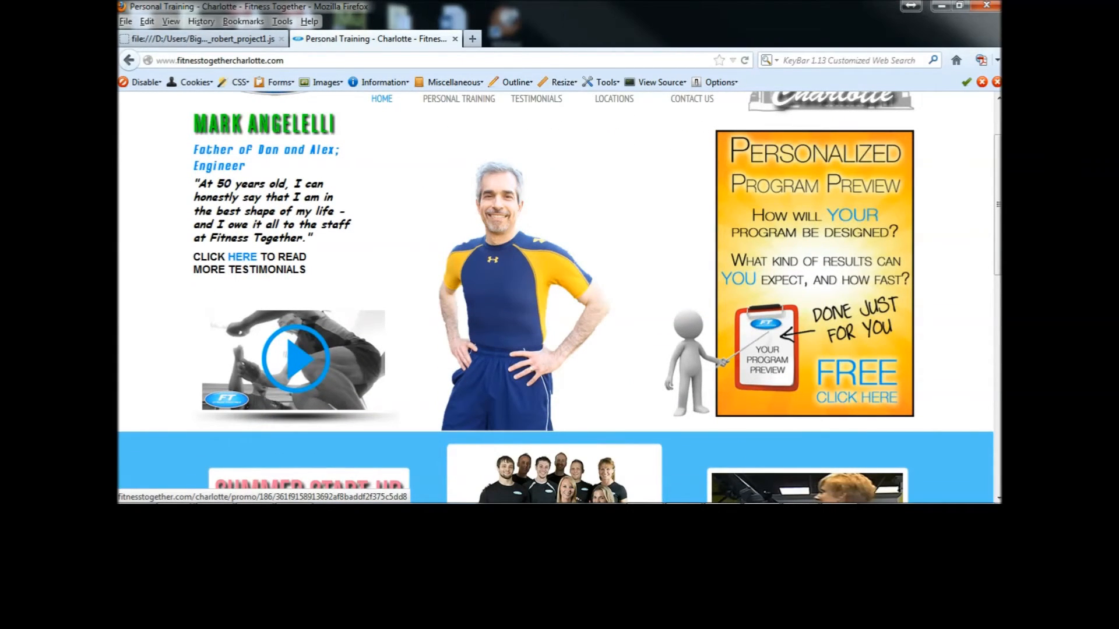